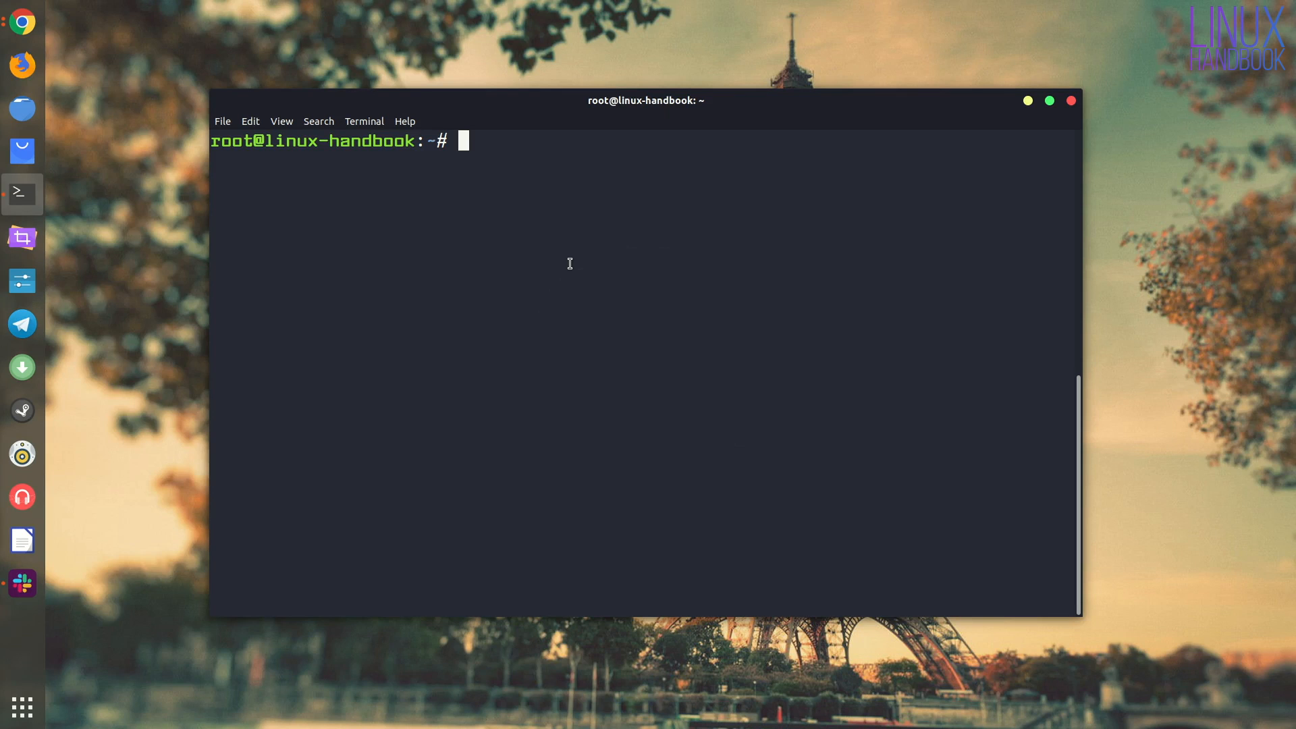
List every user account with compgen -u and select the last listed username
{"action": "type", "text": "co"}
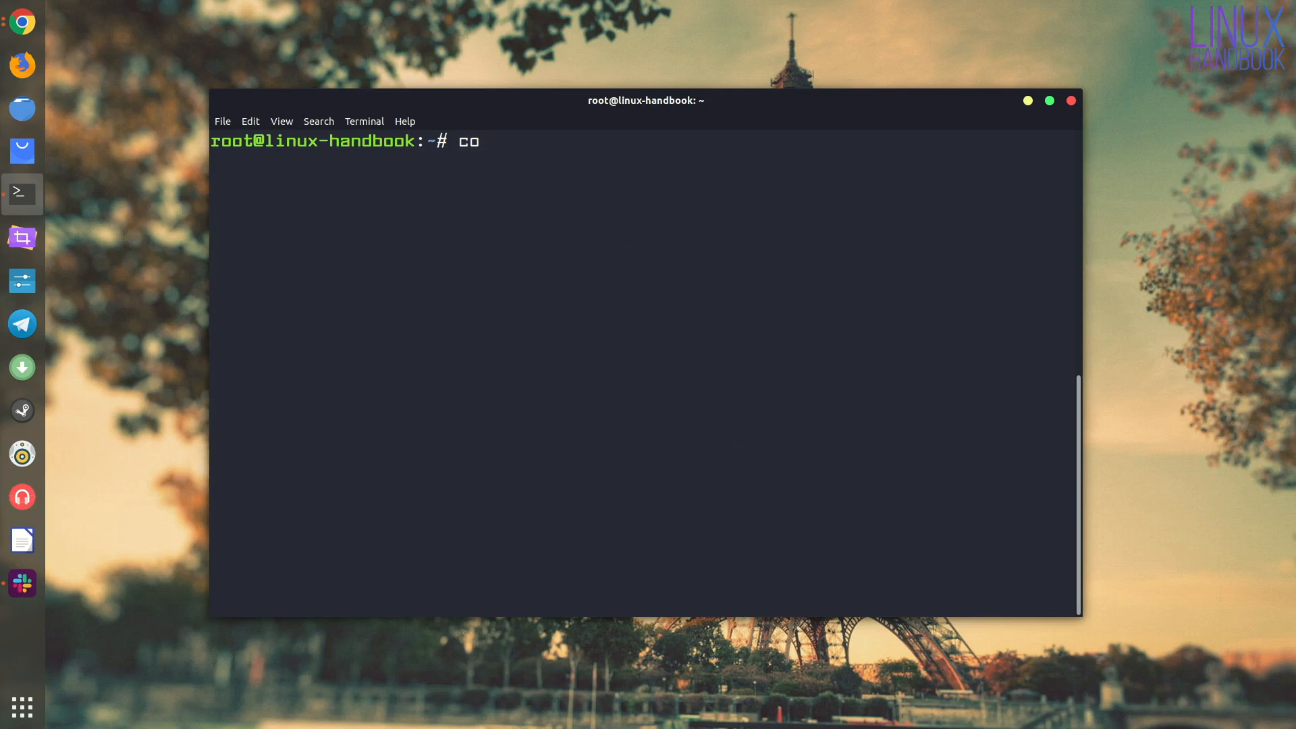
{"action": "type", "text": "mp"}
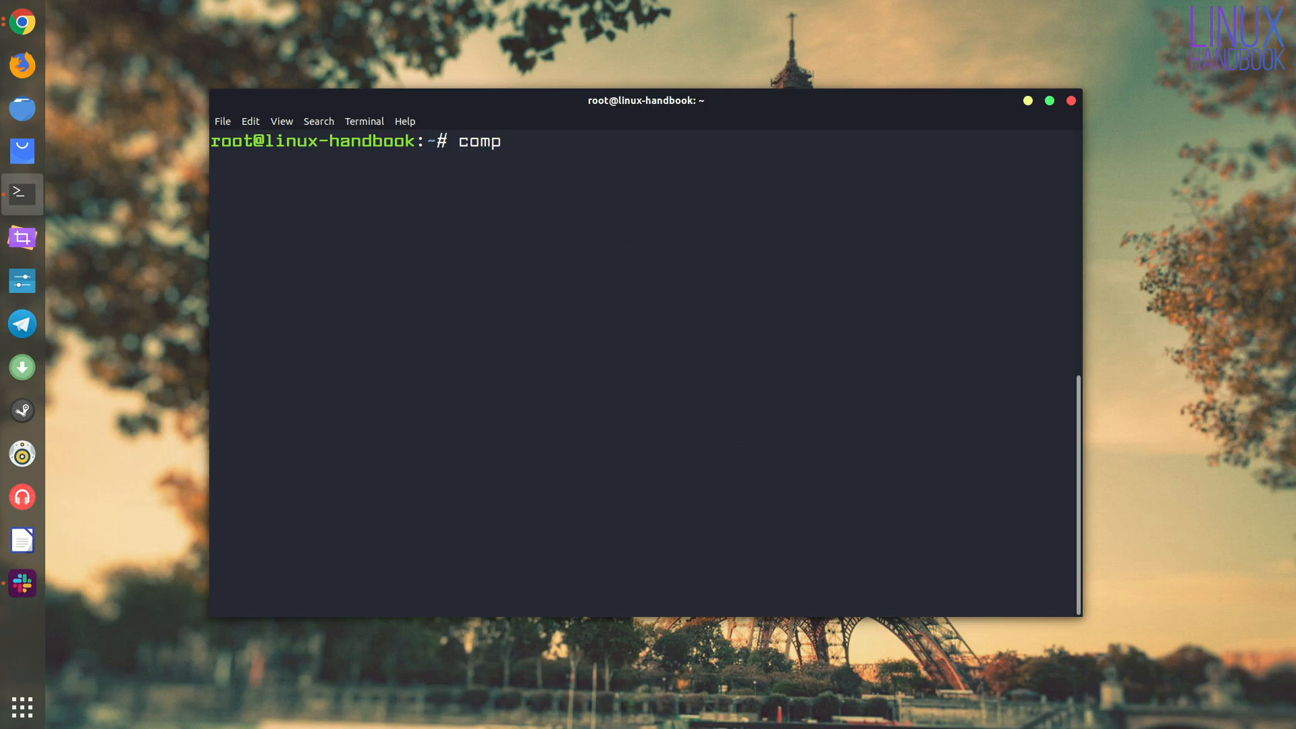
{"action": "type", "text": "gen"}
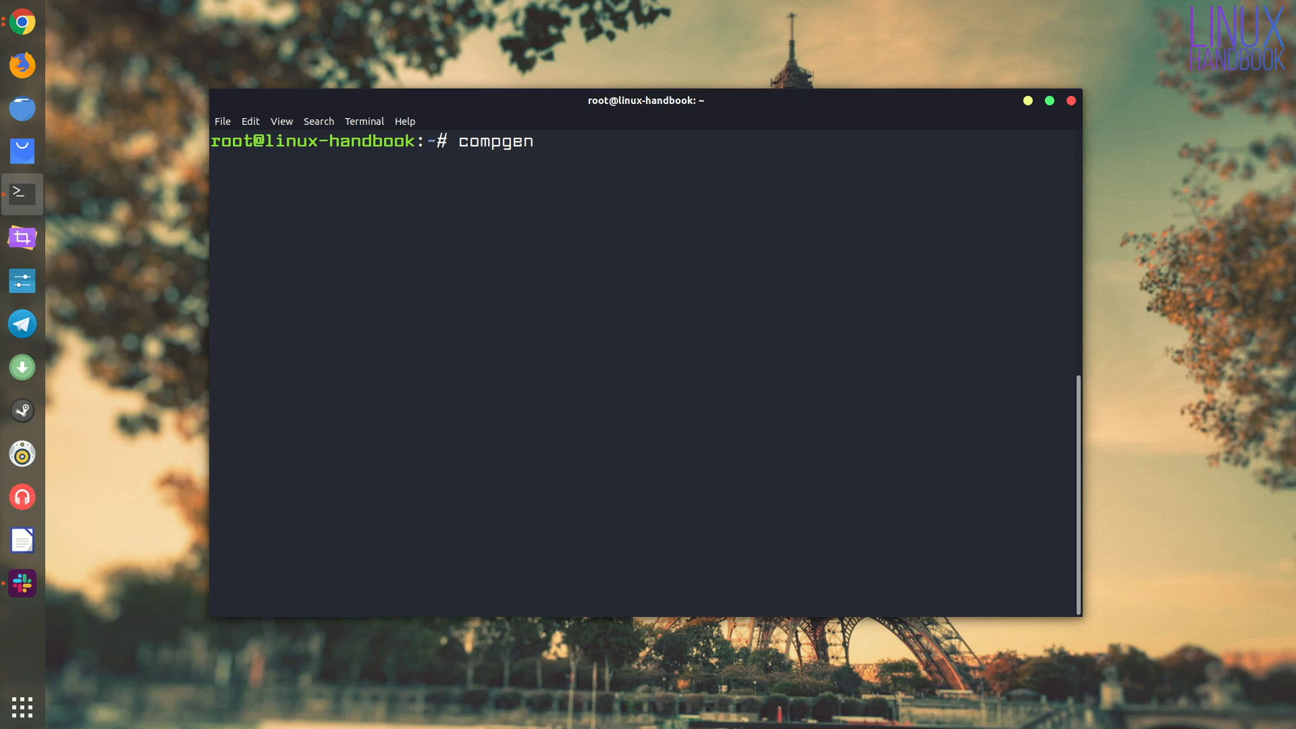
{"action": "type", "text": "-u"}
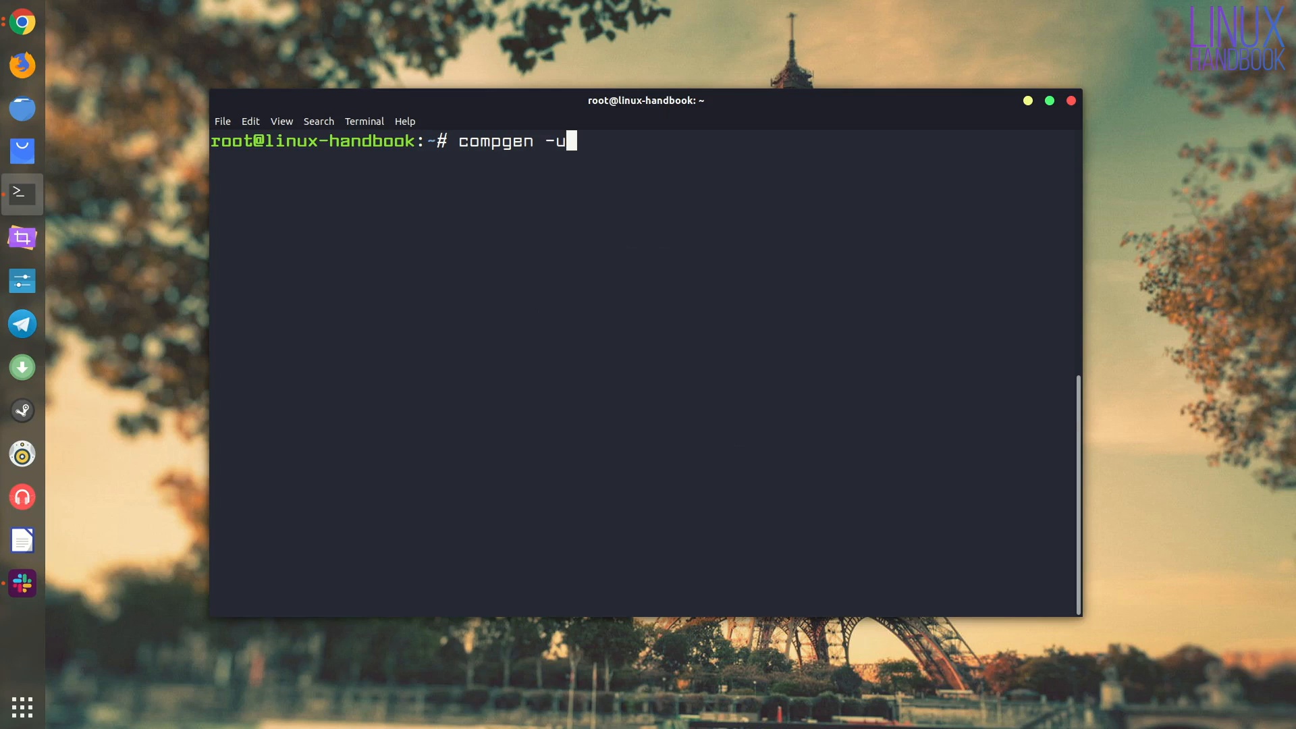
{"action": "key", "text": "Return"}
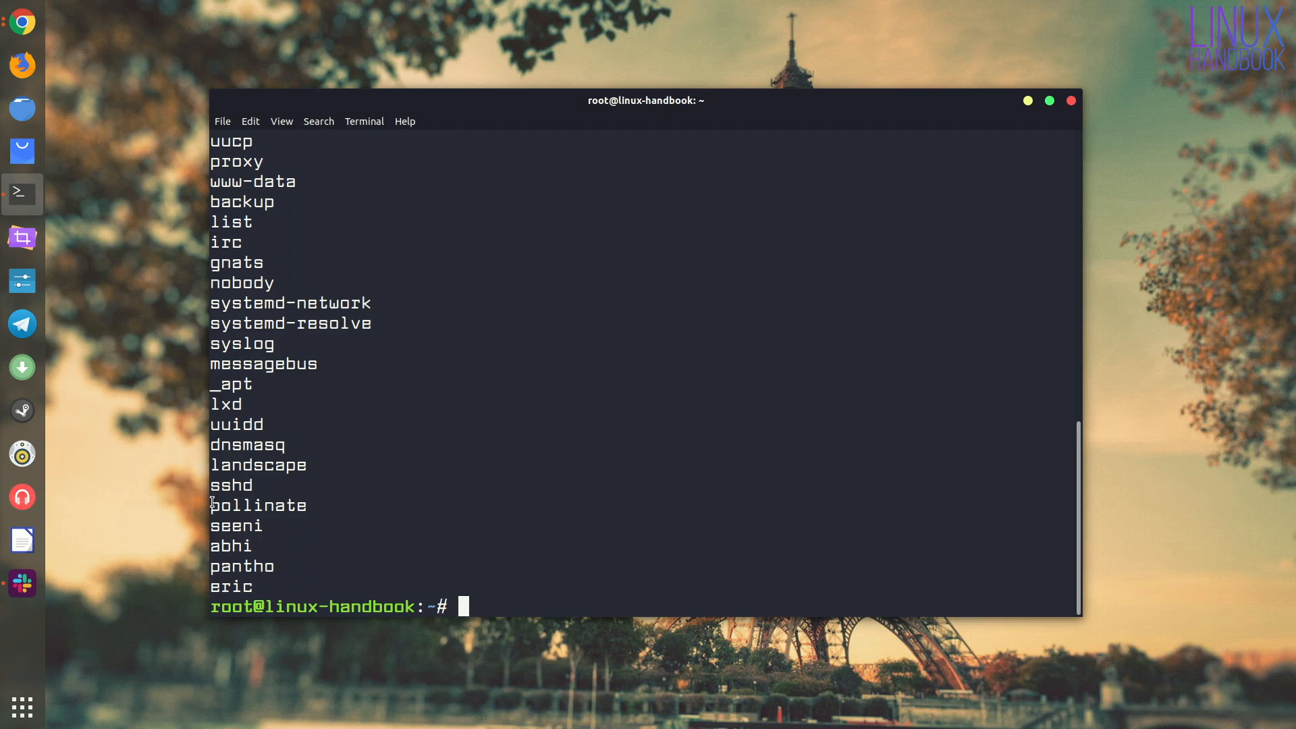
{"action": "mouse_move", "coordinate": [351, 559]}
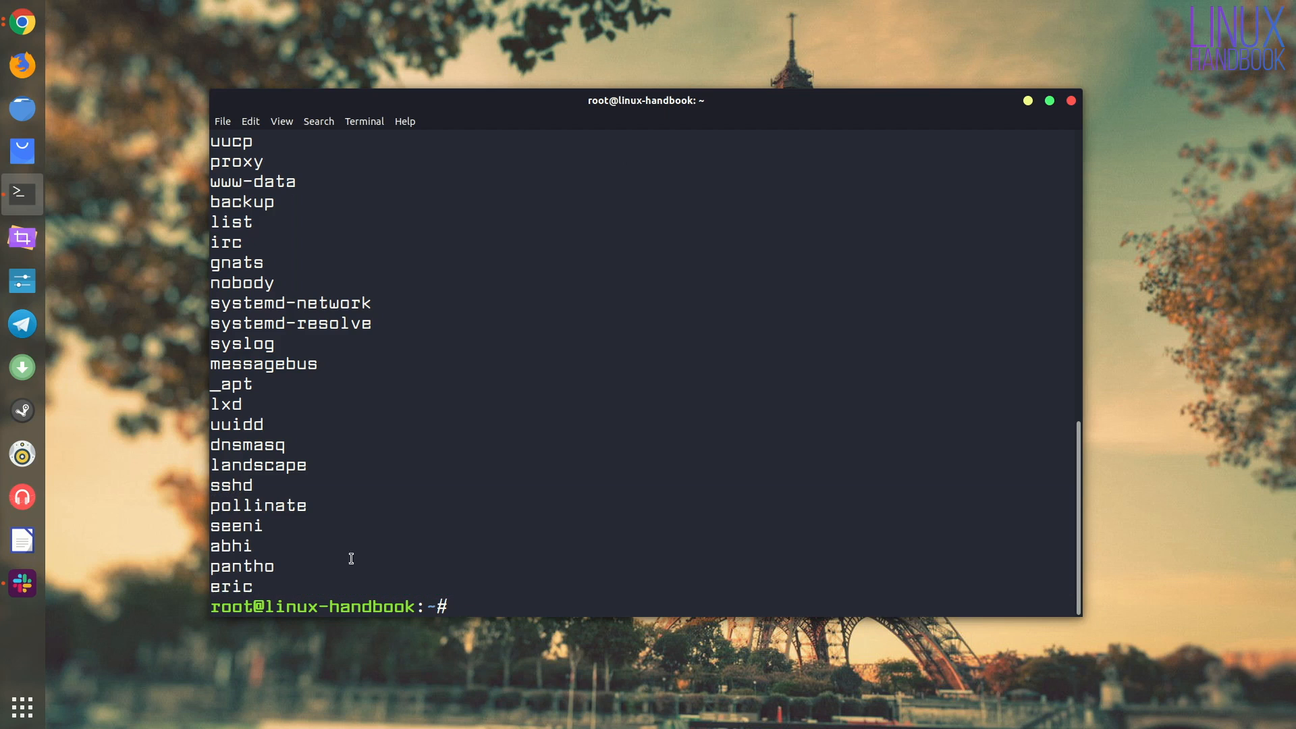
{"action": "double_click", "coordinate": [232, 587]}
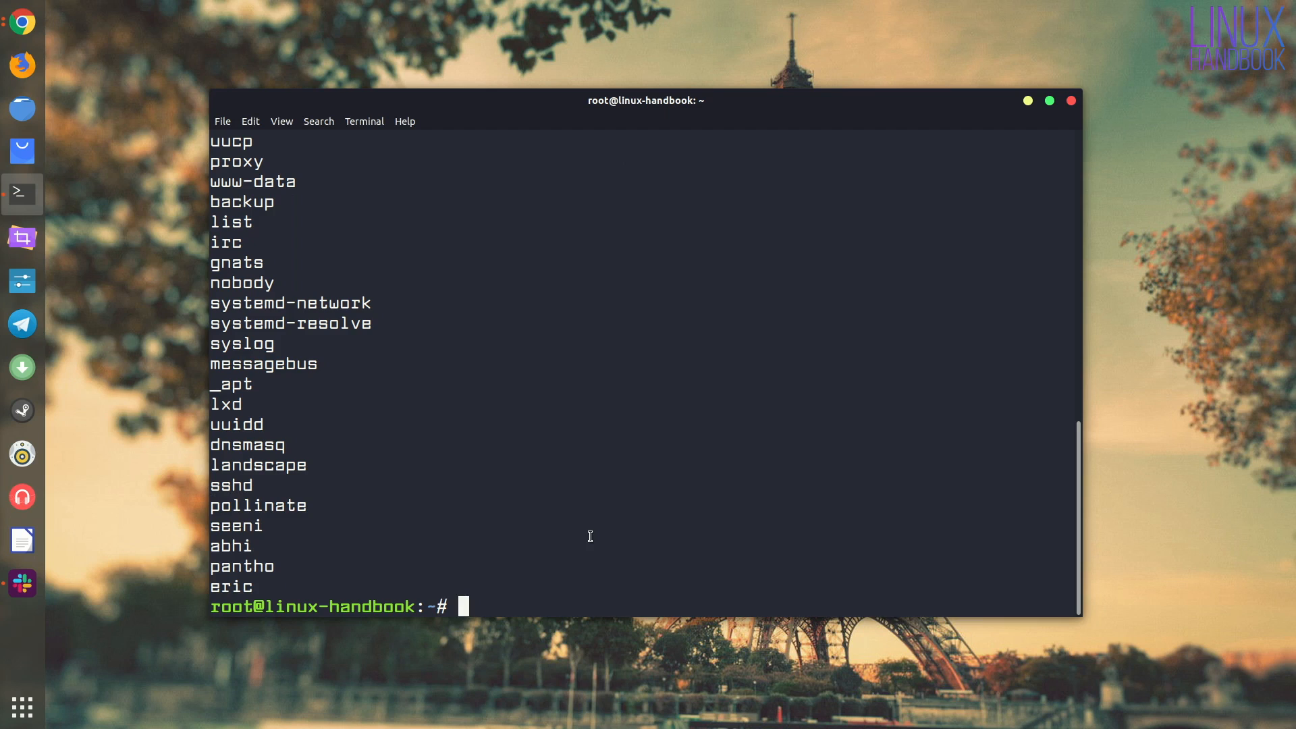
Run sudo -l -U for eric, confirming he is not allowed to run sudo
{"action": "type", "text": "sudo"}
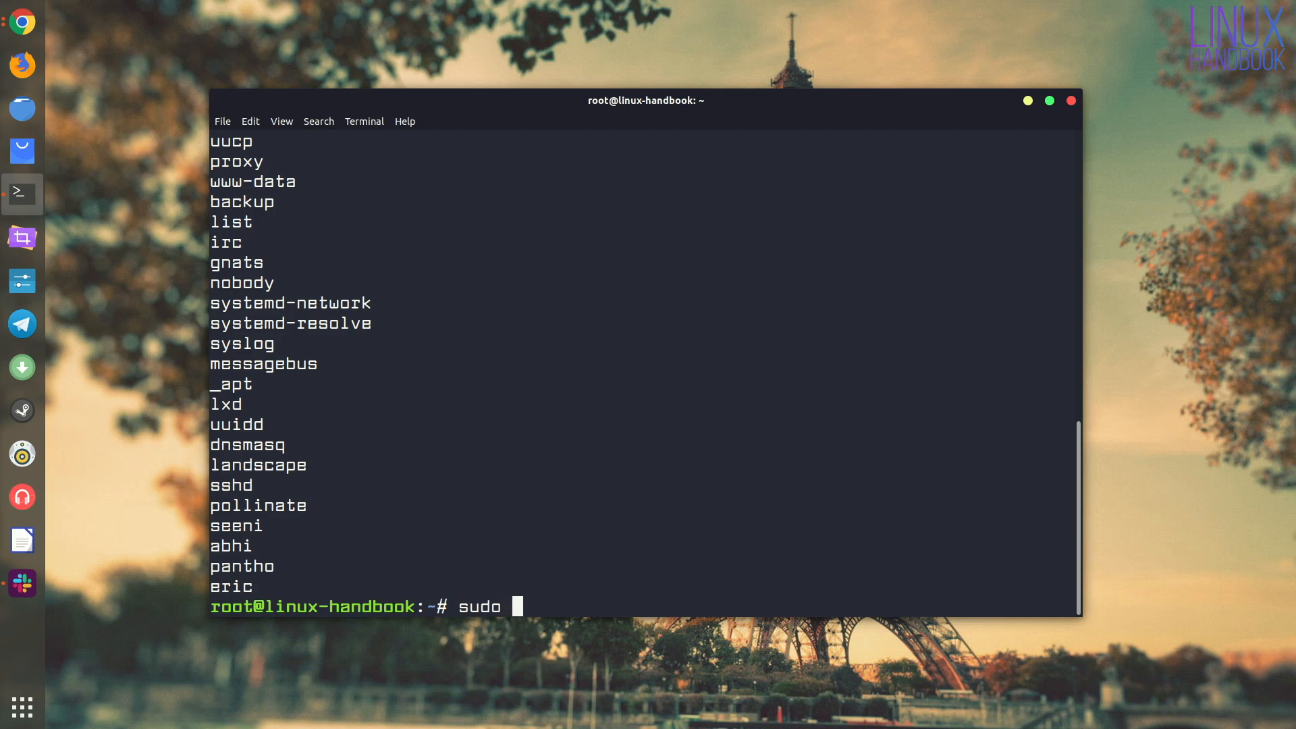
{"action": "type", "text": "-l"}
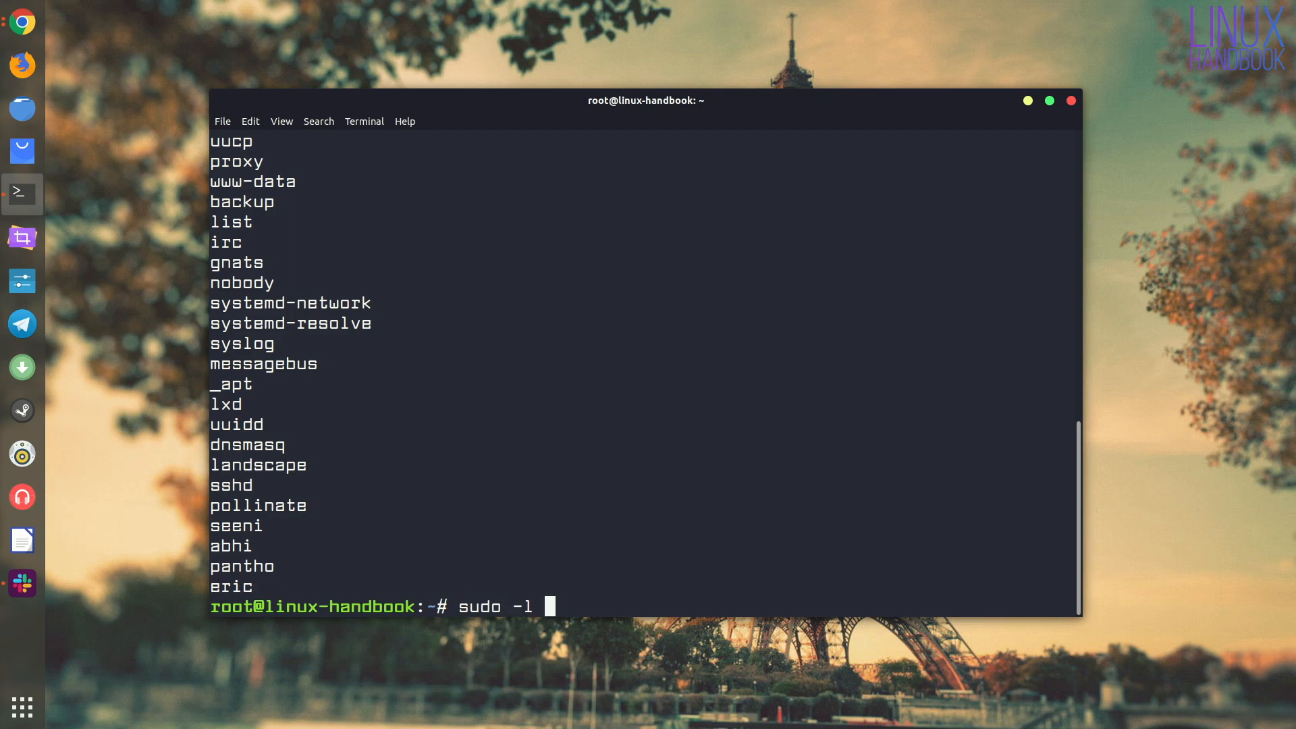
{"action": "key", "text": "Return"}
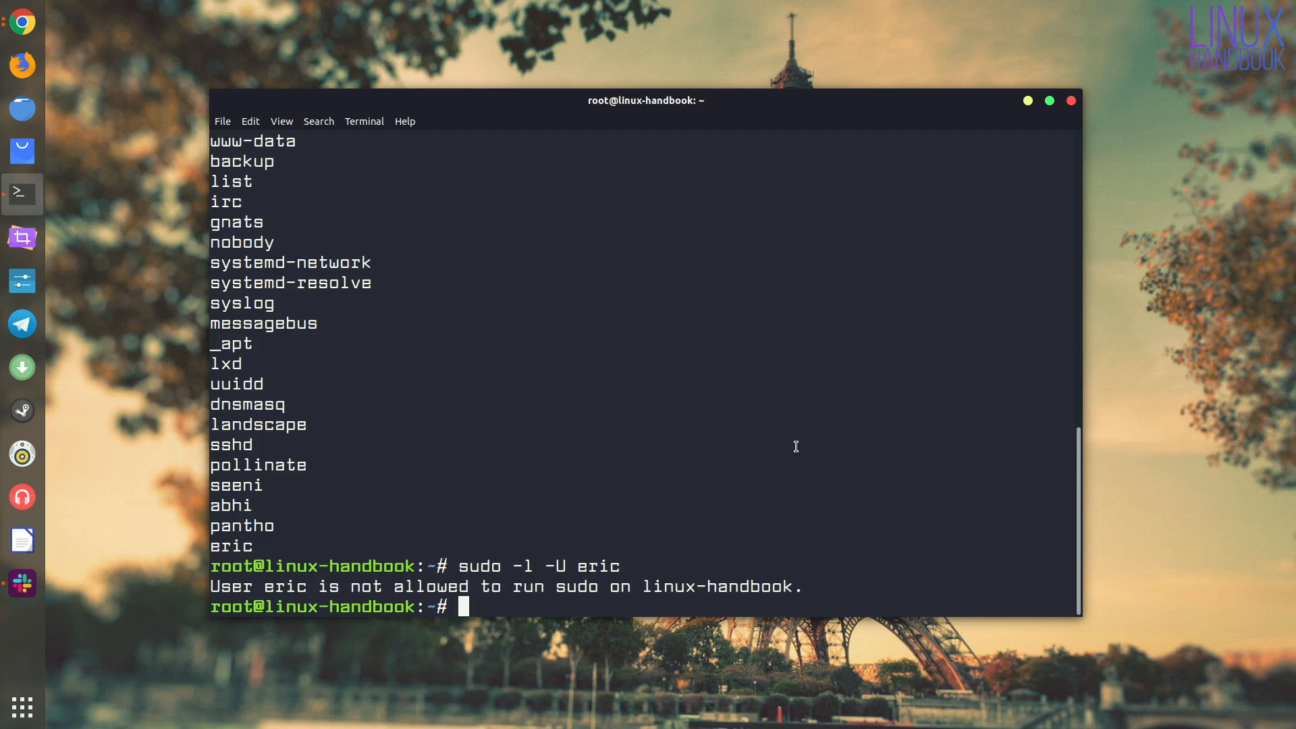
{"action": "mouse_move", "coordinate": [744, 511]}
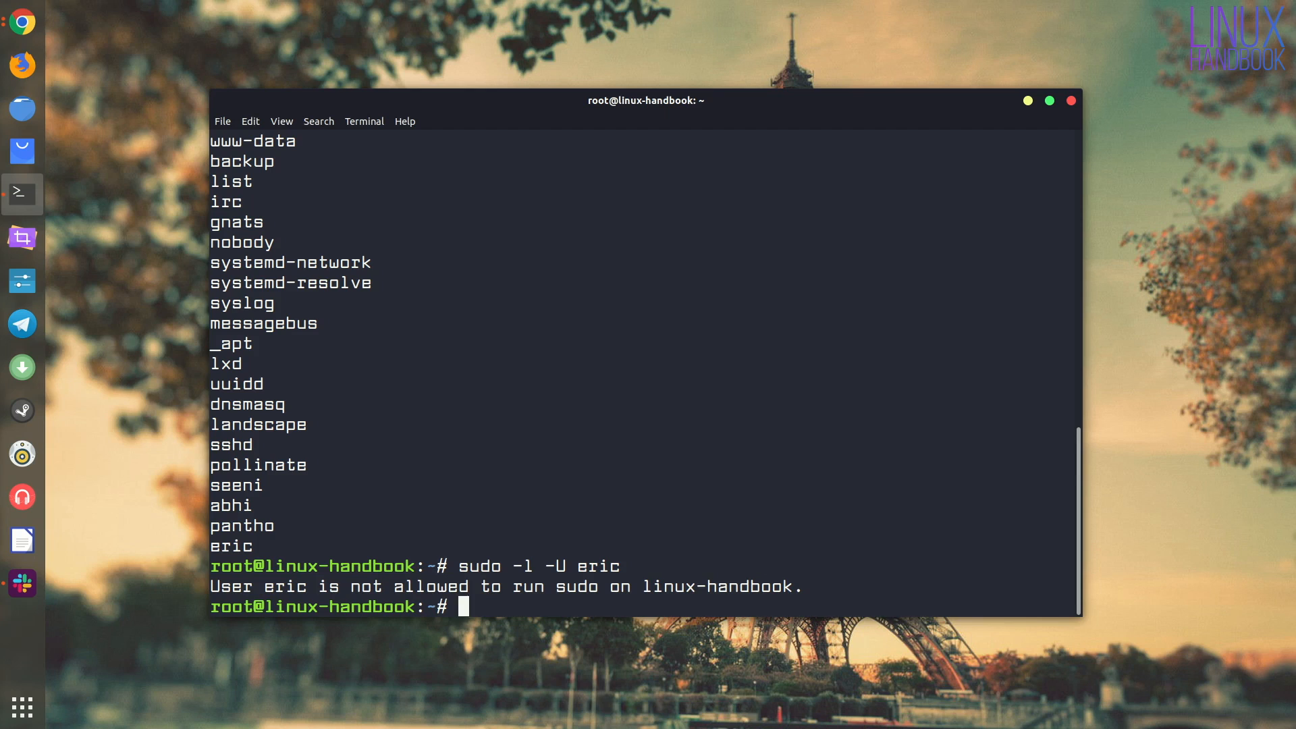
Add eric to the sudo group with usermod -aG sudo eric, then recheck his sudo rights
{"action": "type", "text": "use"}
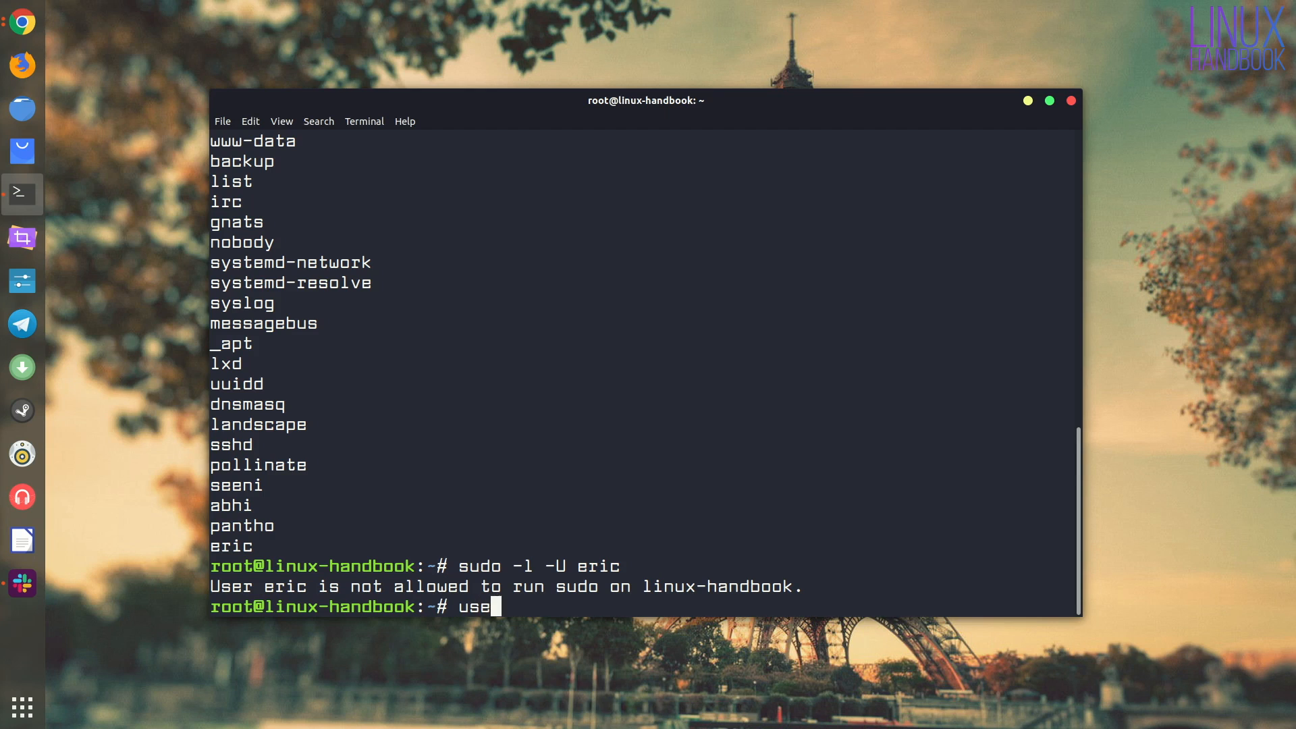
{"action": "type", "text": "rmod"}
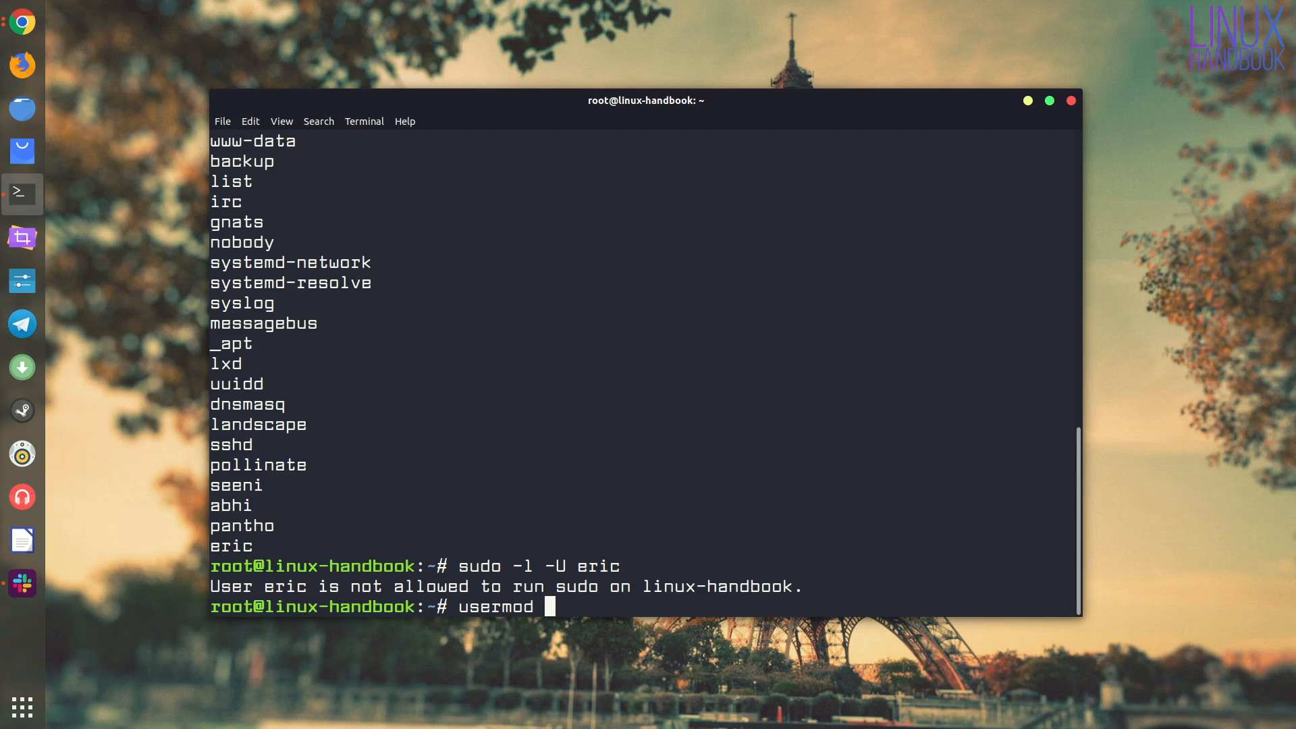
{"action": "type", "text": "-a"}
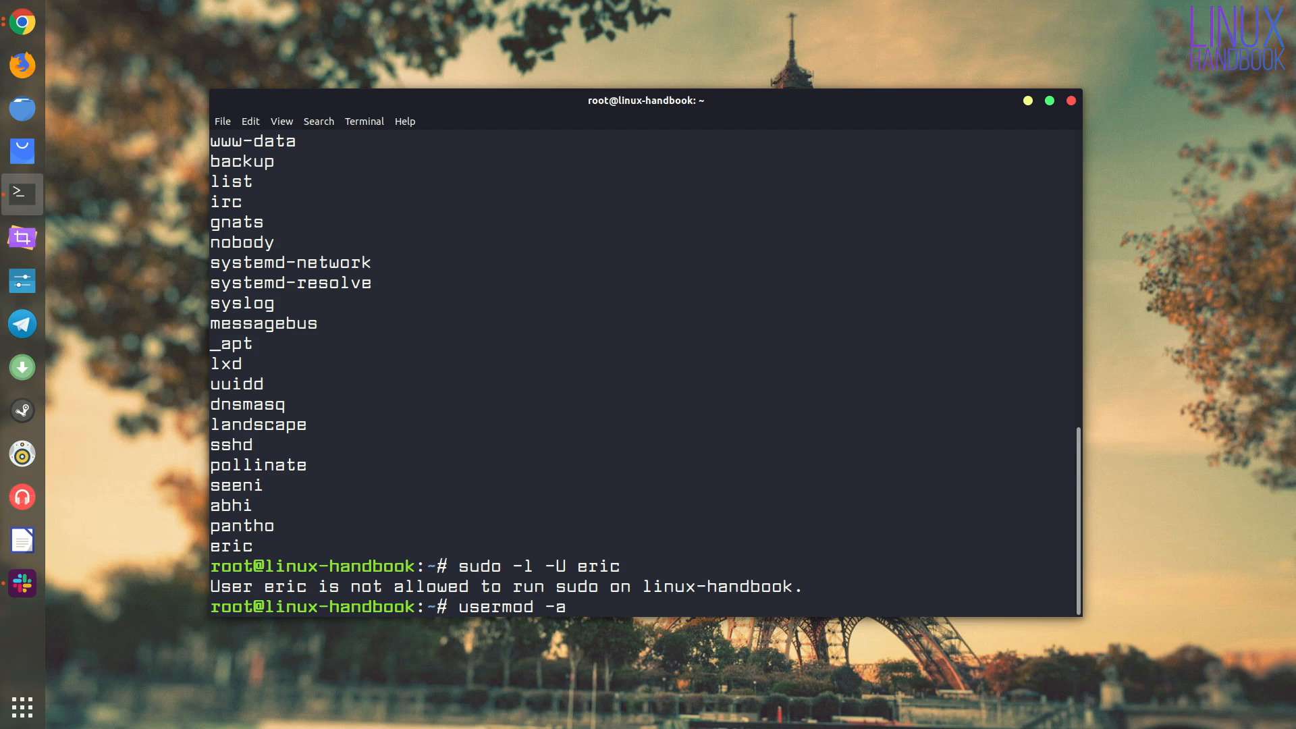
{"action": "type", "text": "G"}
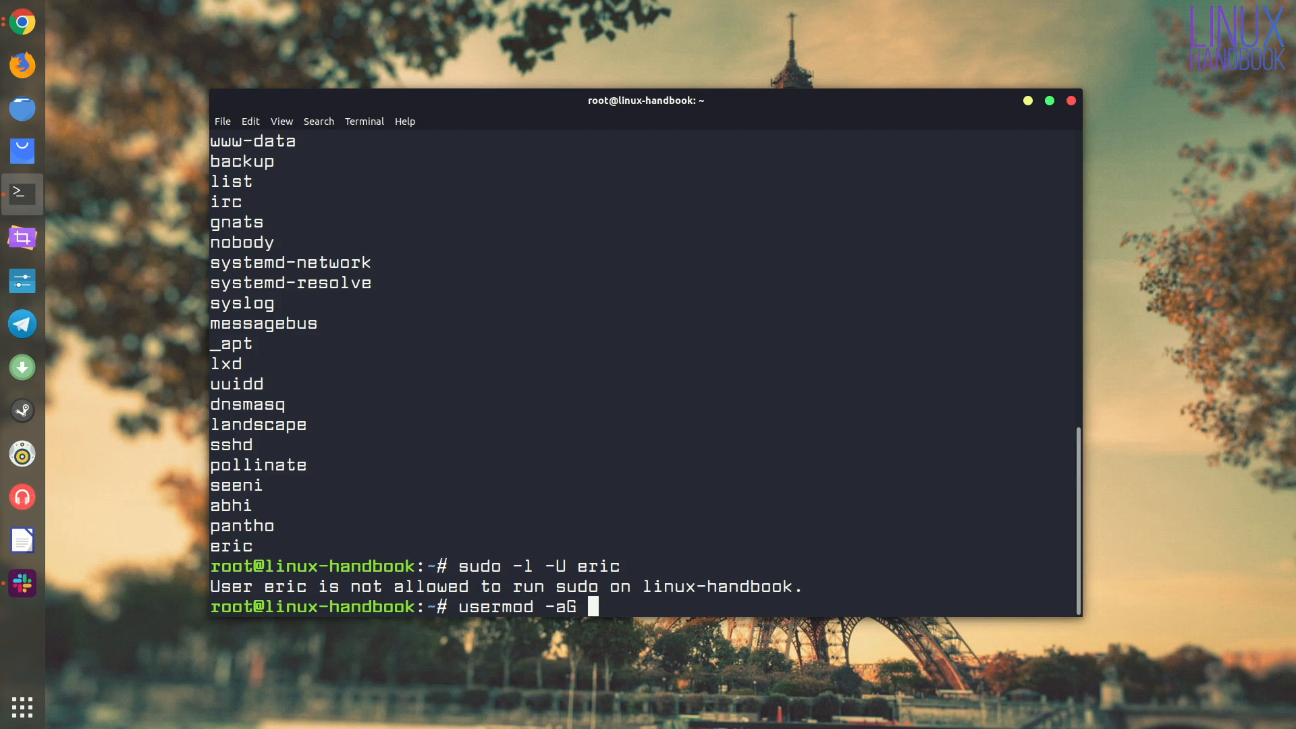
{"action": "type", "text": "sudo"}
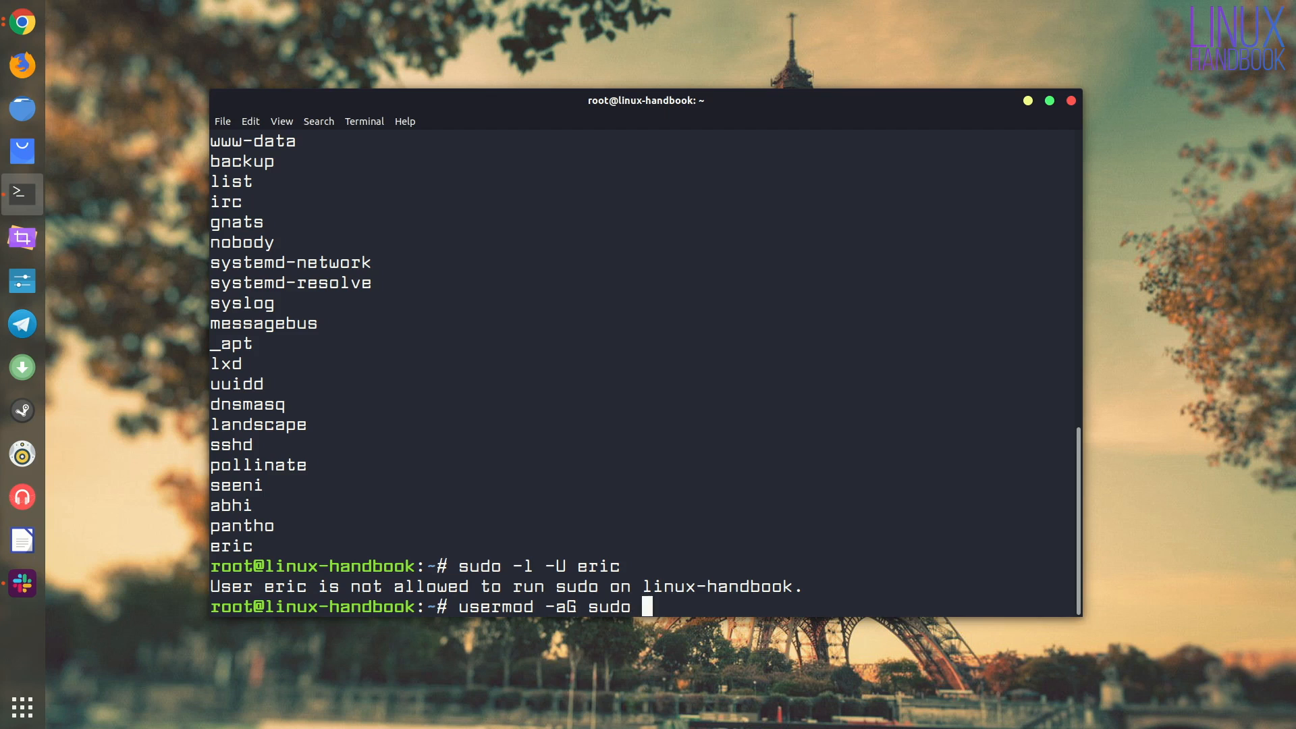
{"action": "type", "text": "eric"}
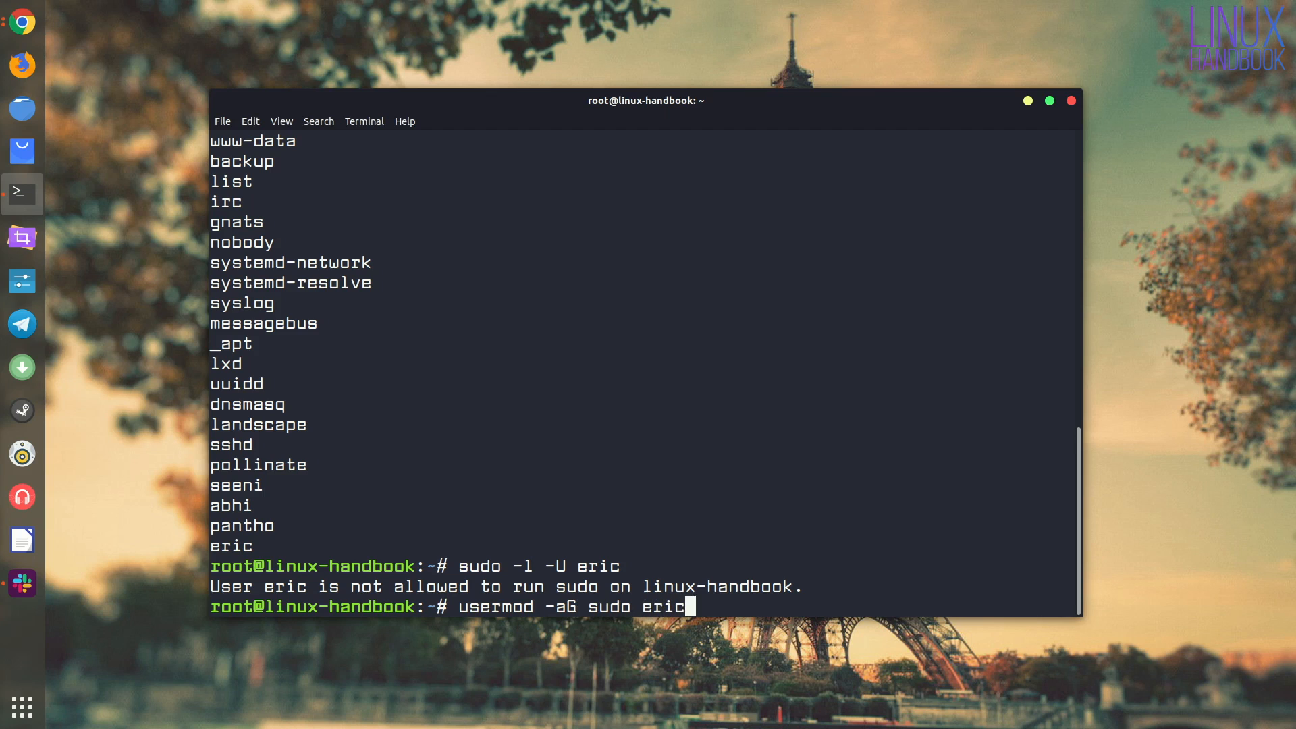
{"action": "key", "text": "Return"}
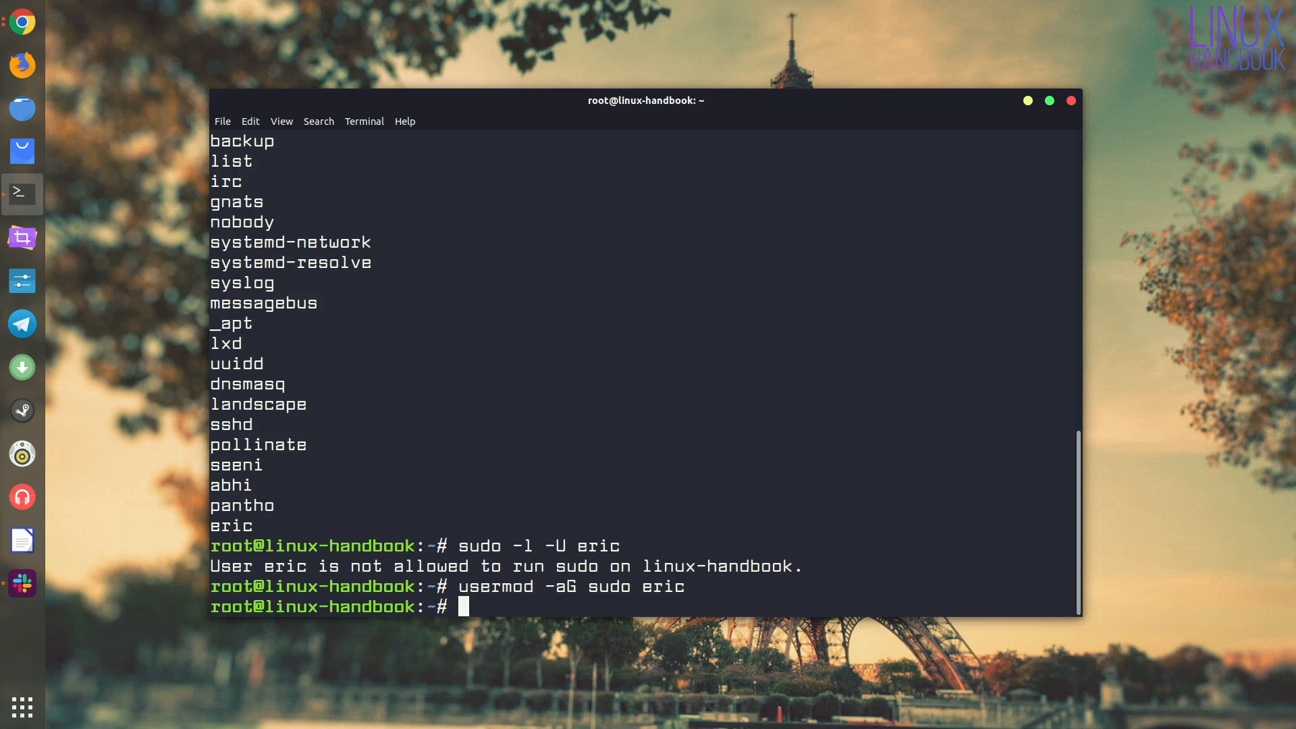
{"action": "key", "text": "Return"}
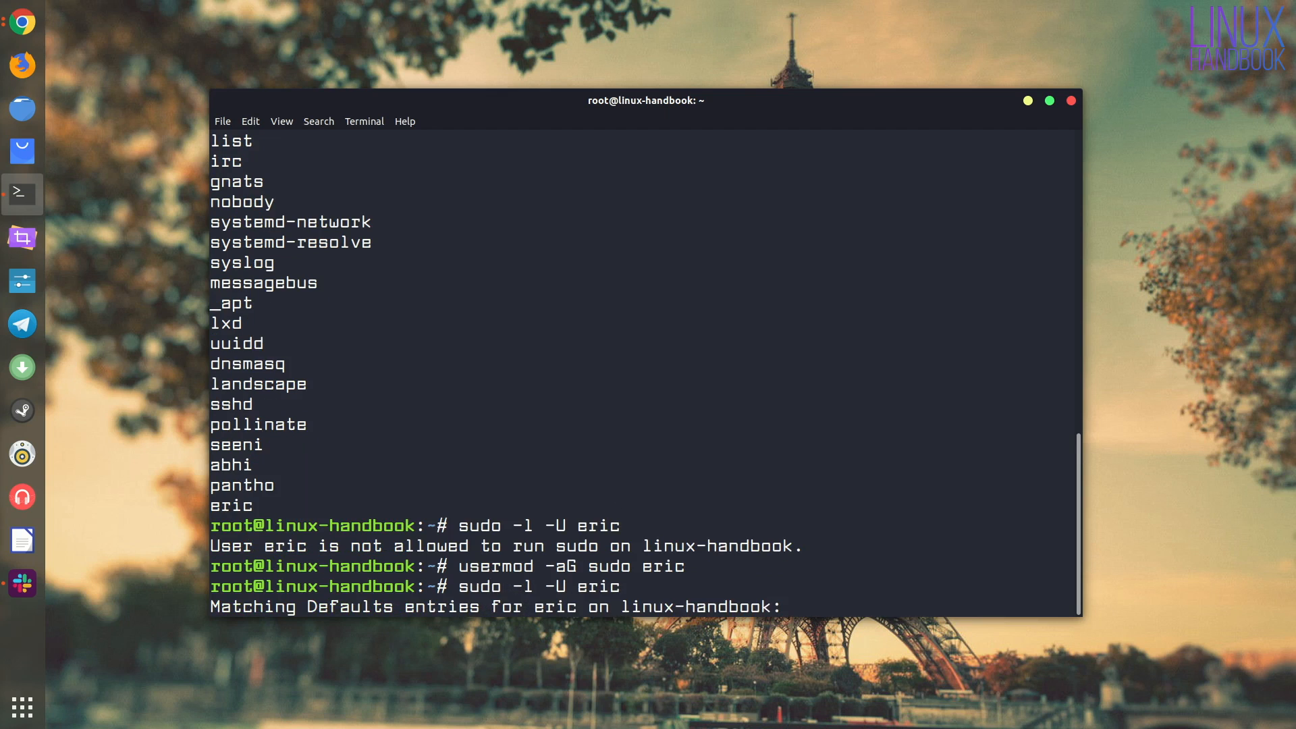